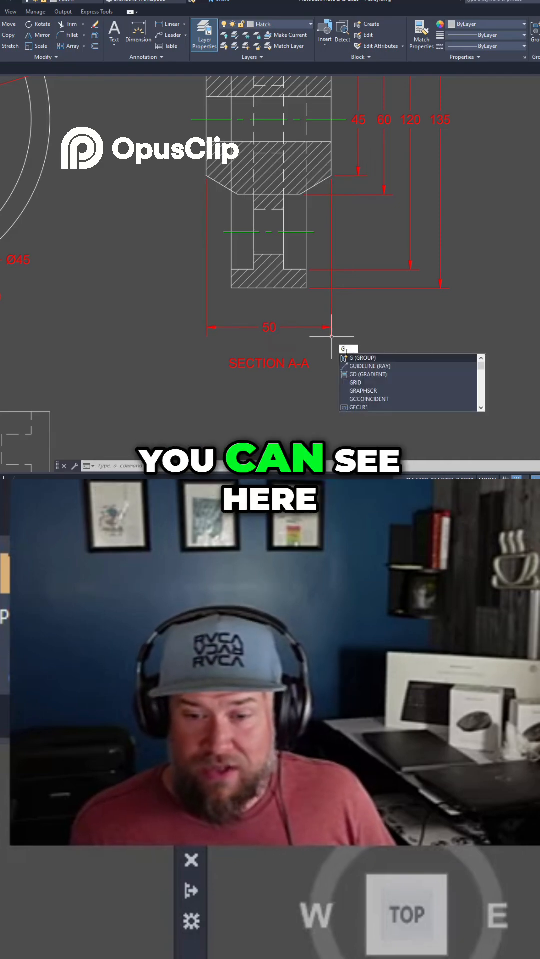
- Type test text and toggle Dynamic Input off with F12
text(fgsdfg)
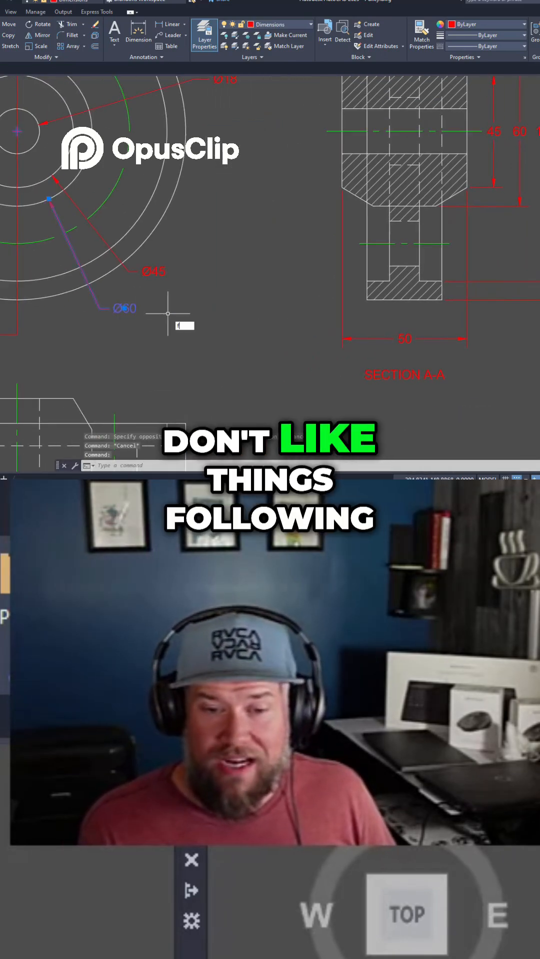
text(F)
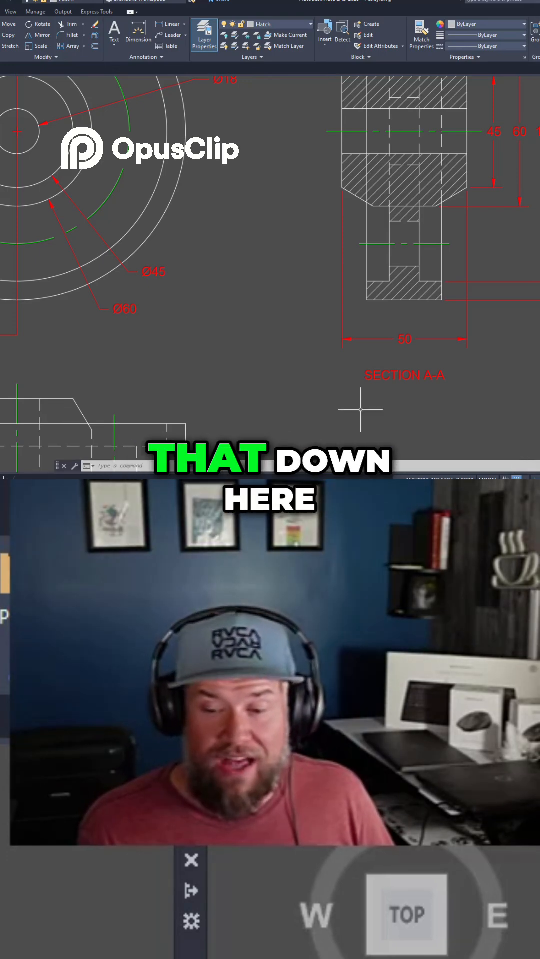
text(dsfa)
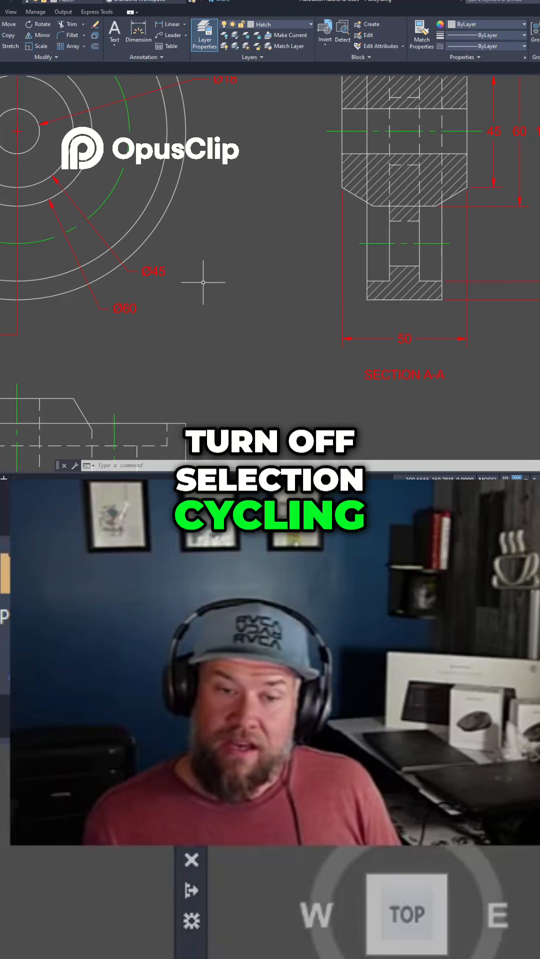
- Pick the overlapping circle and Ø60 dimension, then choose one from the selection list
click(121, 281)
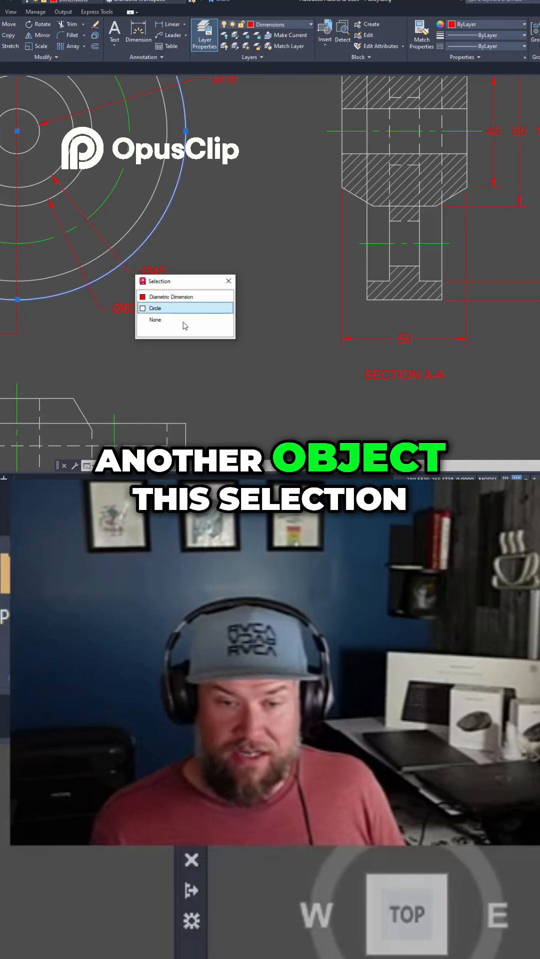
click(171, 297)
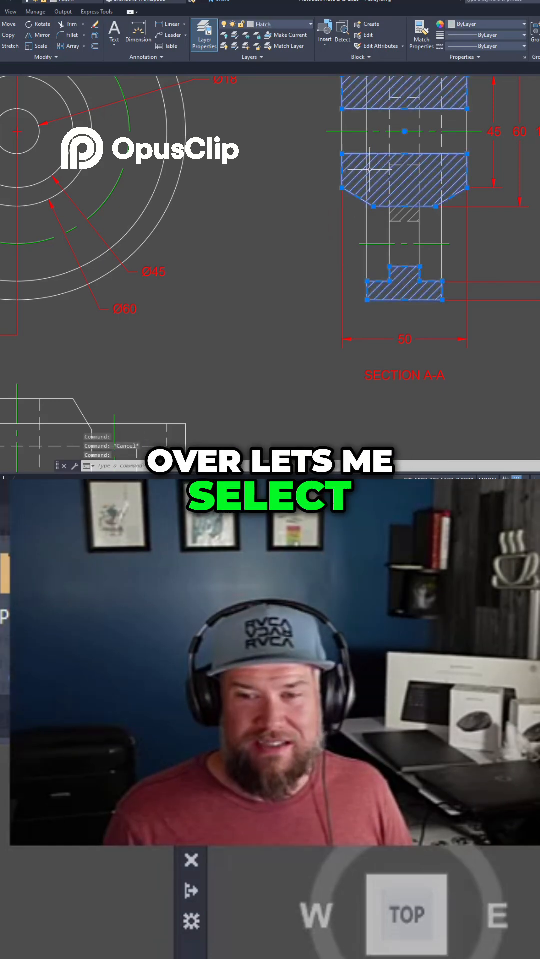
key(Escape)
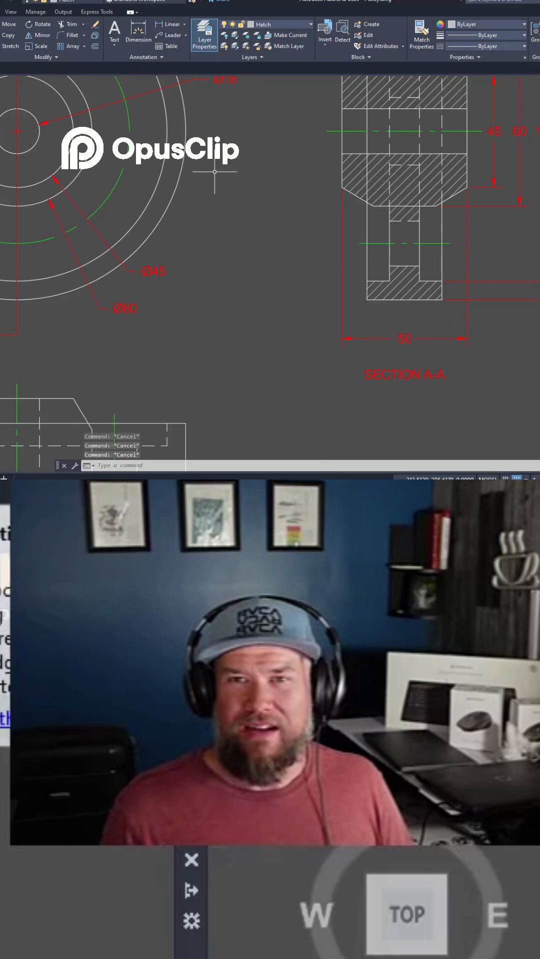